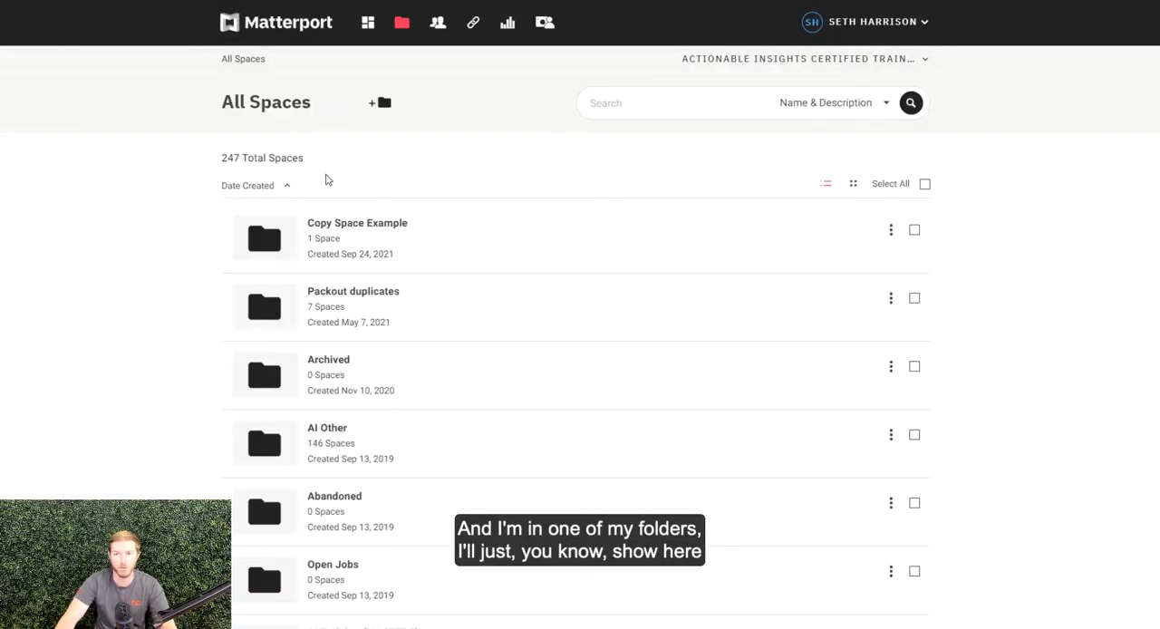
pyautogui.moveTo(316, 274)
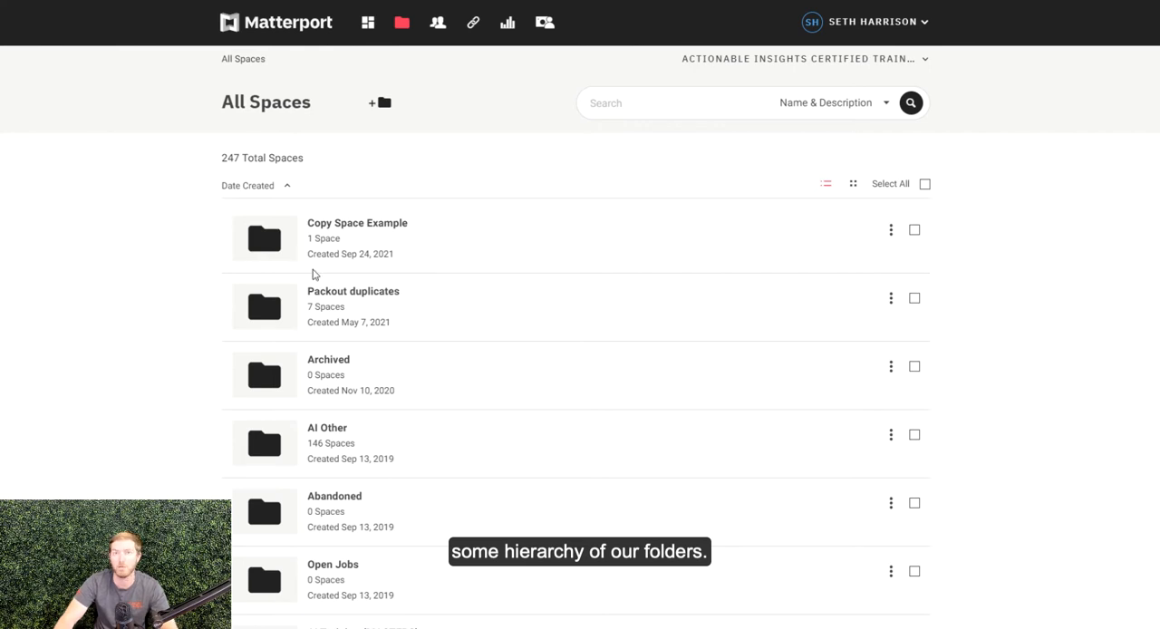
pyautogui.moveTo(350, 208)
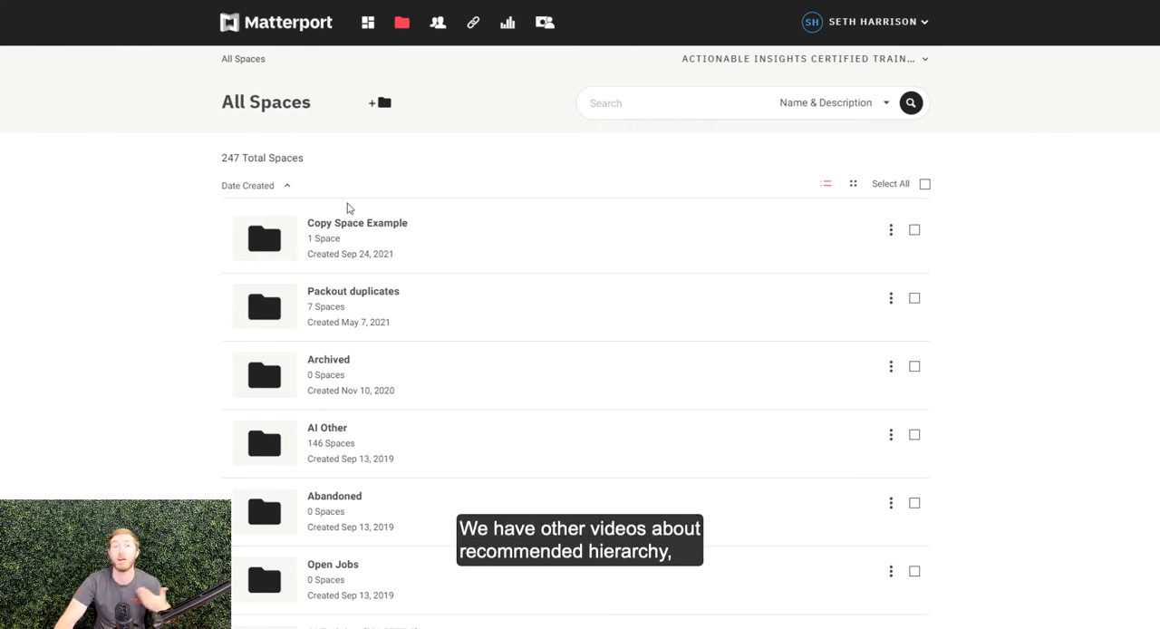
pyautogui.moveTo(373, 229)
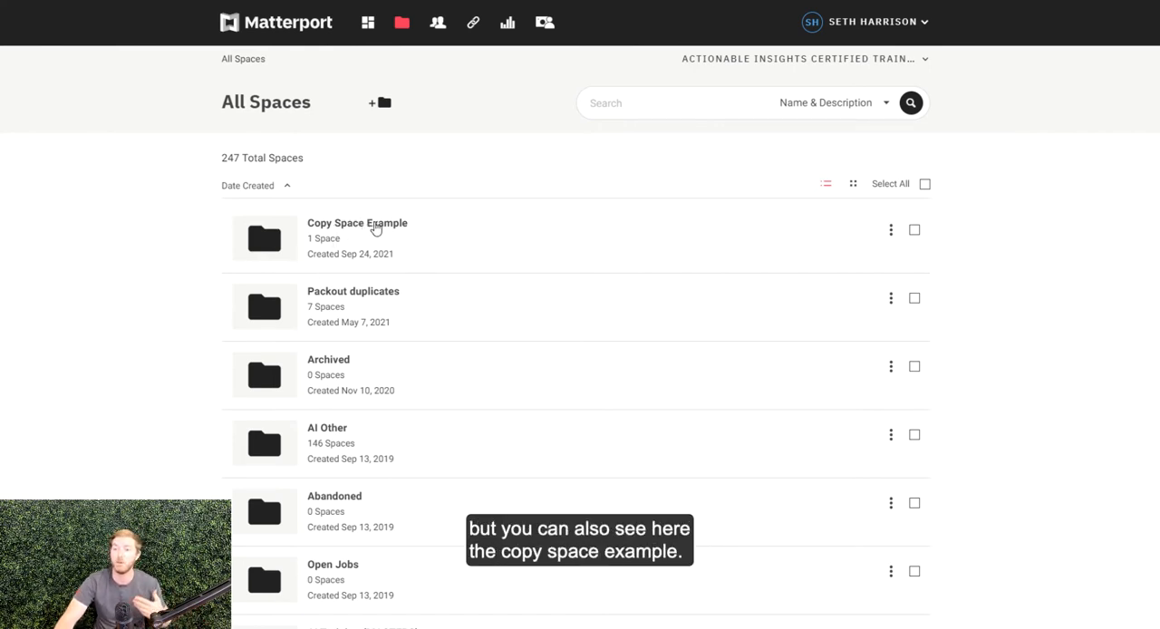
# - Open the Copy Space Example folder listing the House Demo V3 (OG) space
pyautogui.click(357, 222)
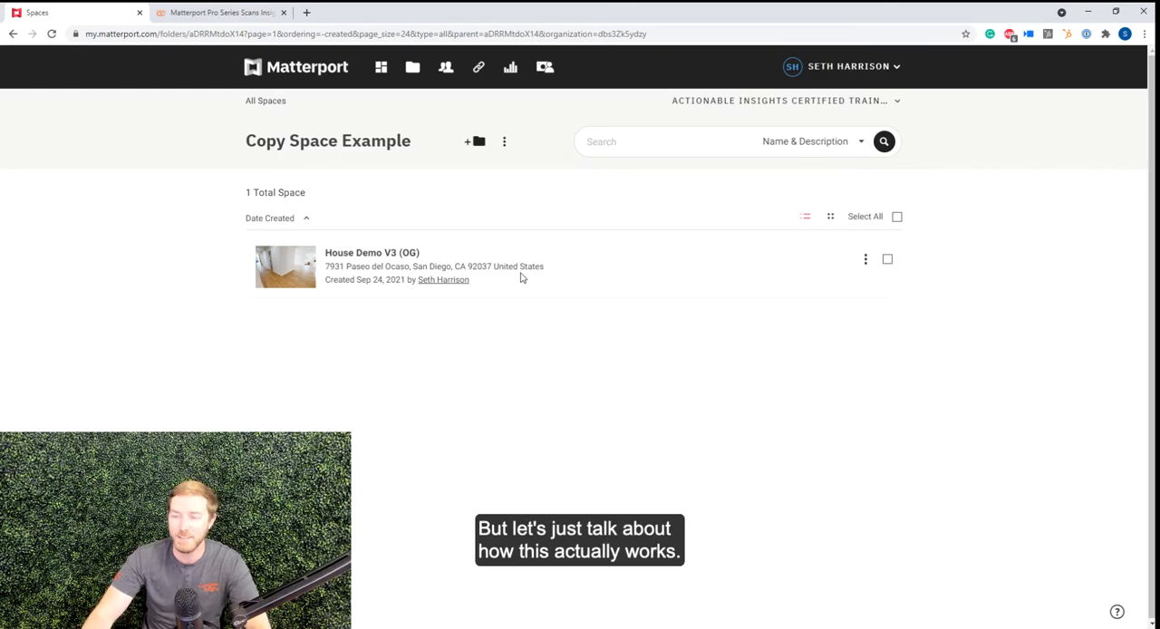
pyautogui.moveTo(557, 152)
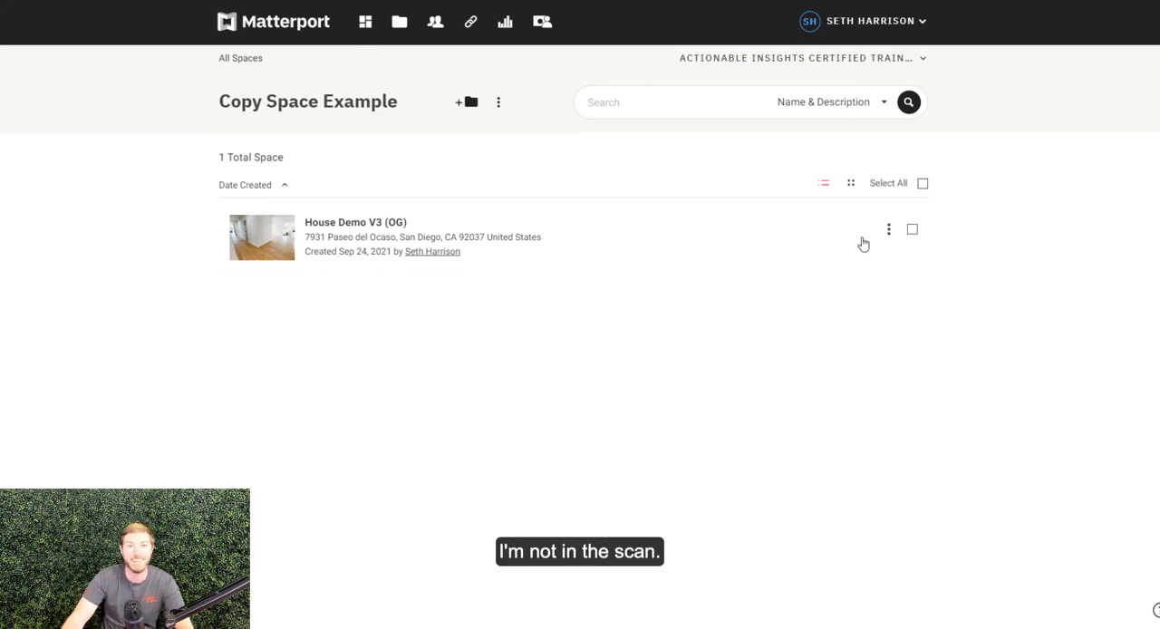
pyautogui.moveTo(888, 229)
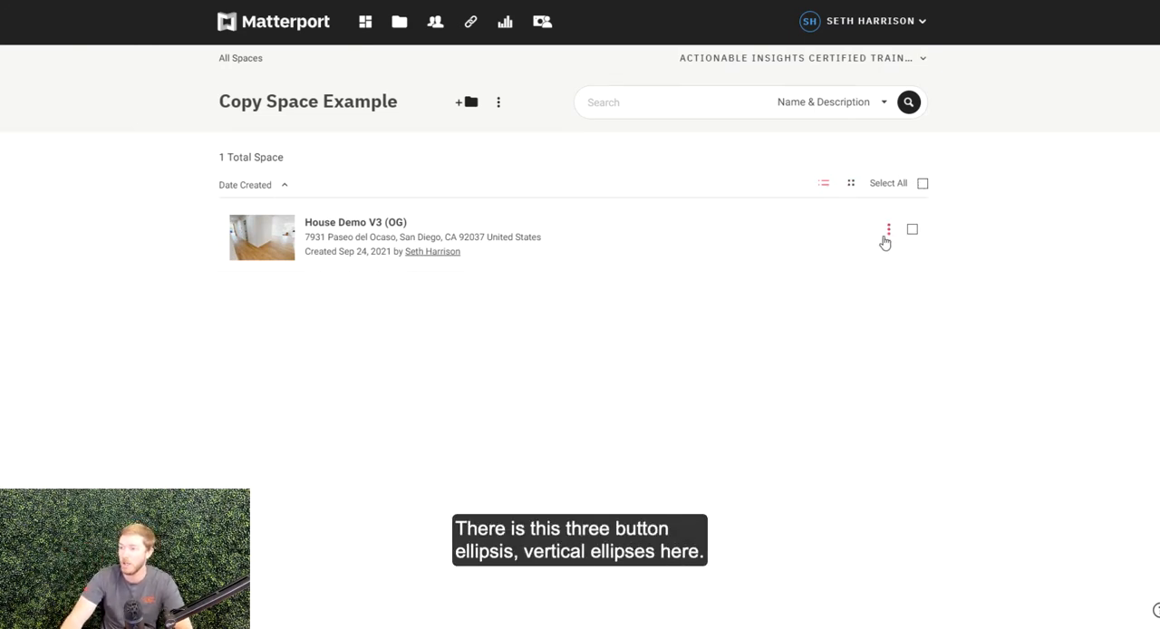
# - Copy House Demo V3 (OG) from its actions menu in the folder list and confirm
pyautogui.click(888, 228)
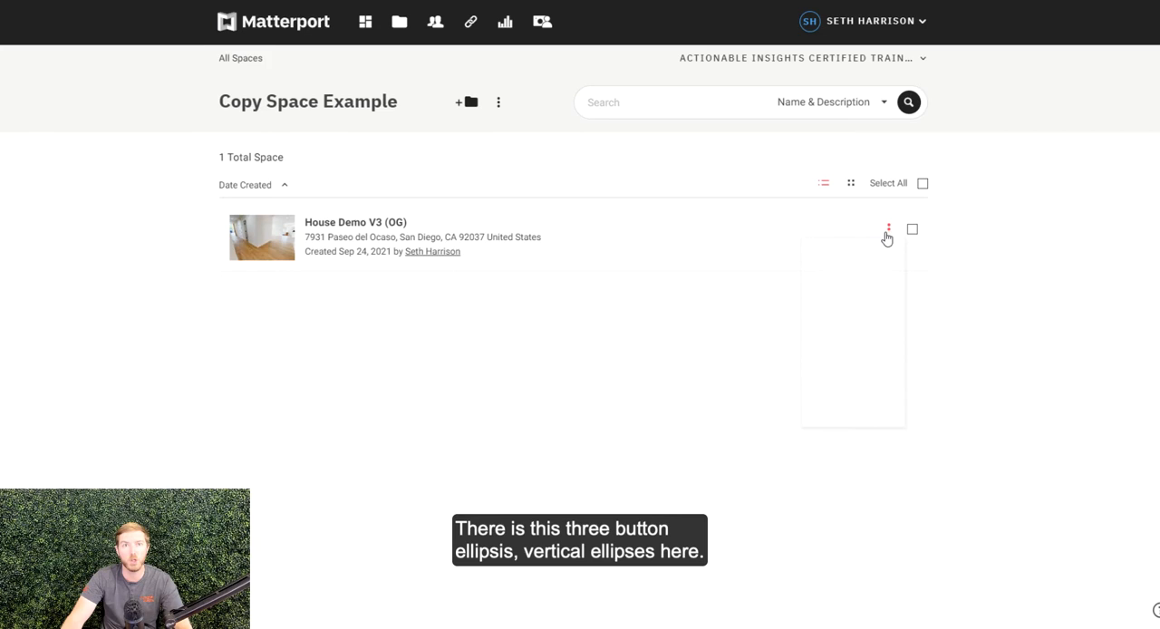
pyautogui.click(888, 227)
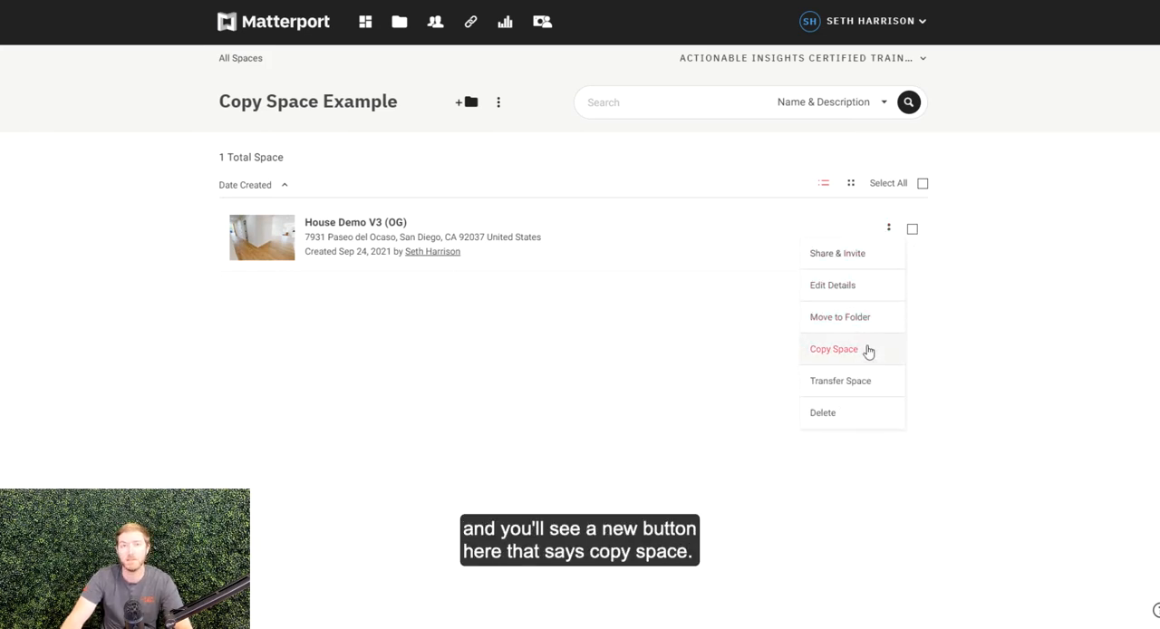
pyautogui.click(834, 348)
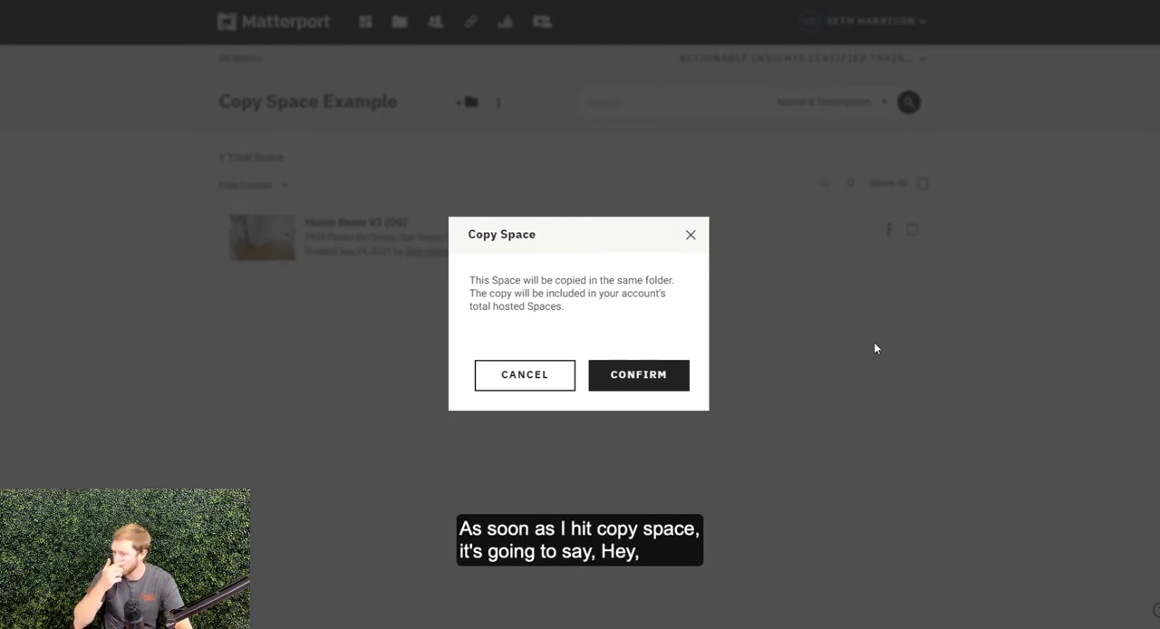
pyautogui.click(638, 374)
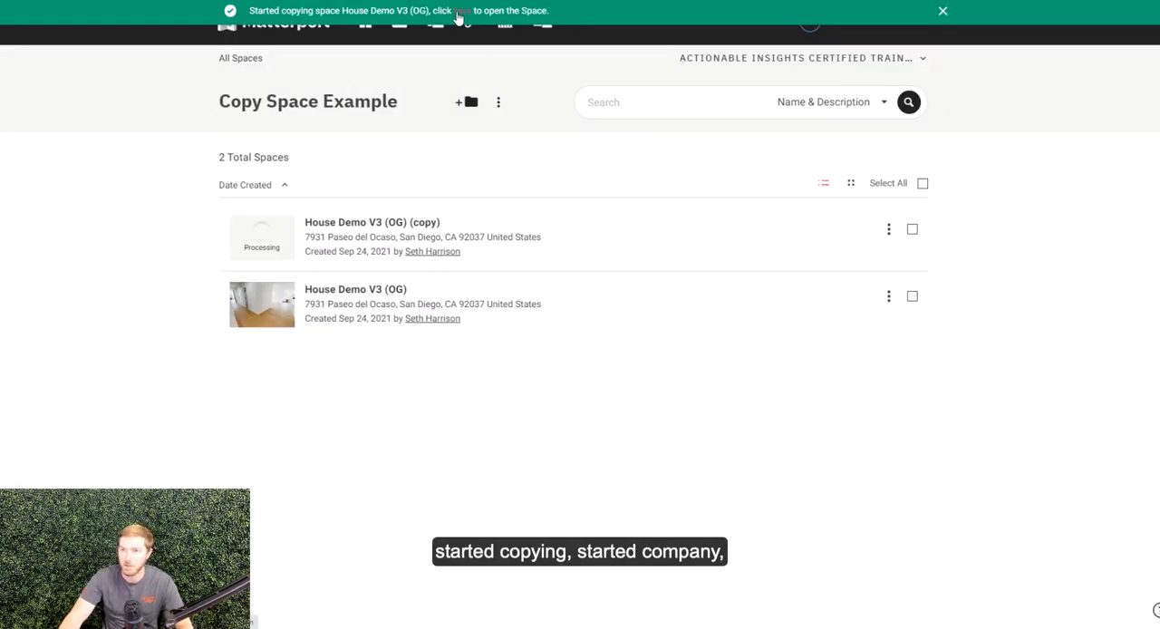
pyautogui.click(943, 10)
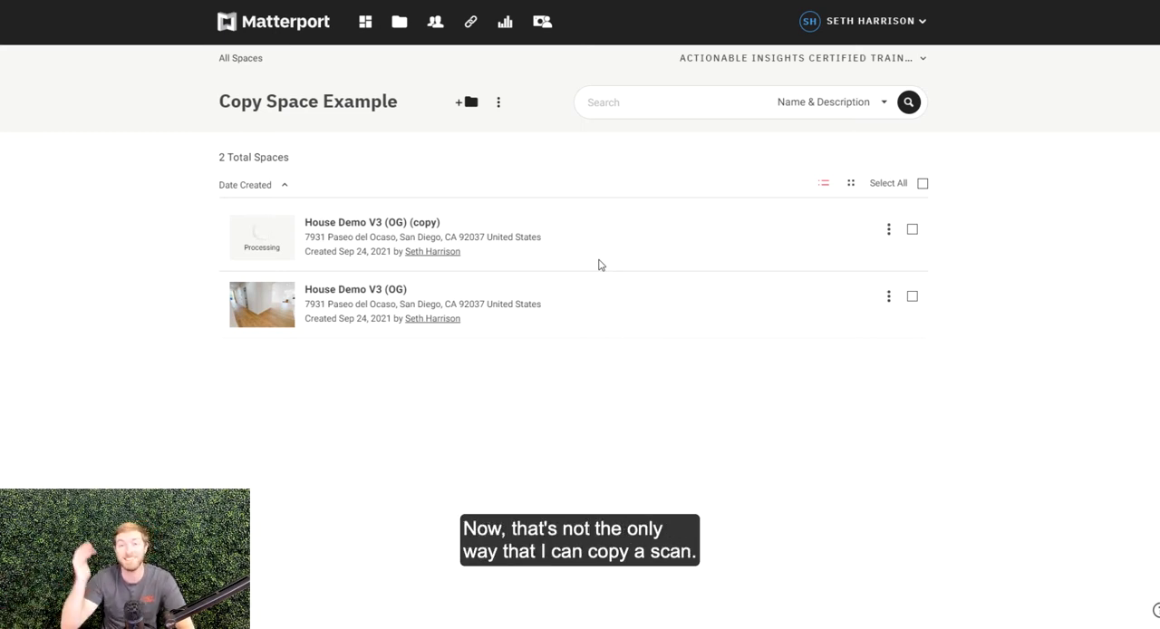
pyautogui.moveTo(49, 145)
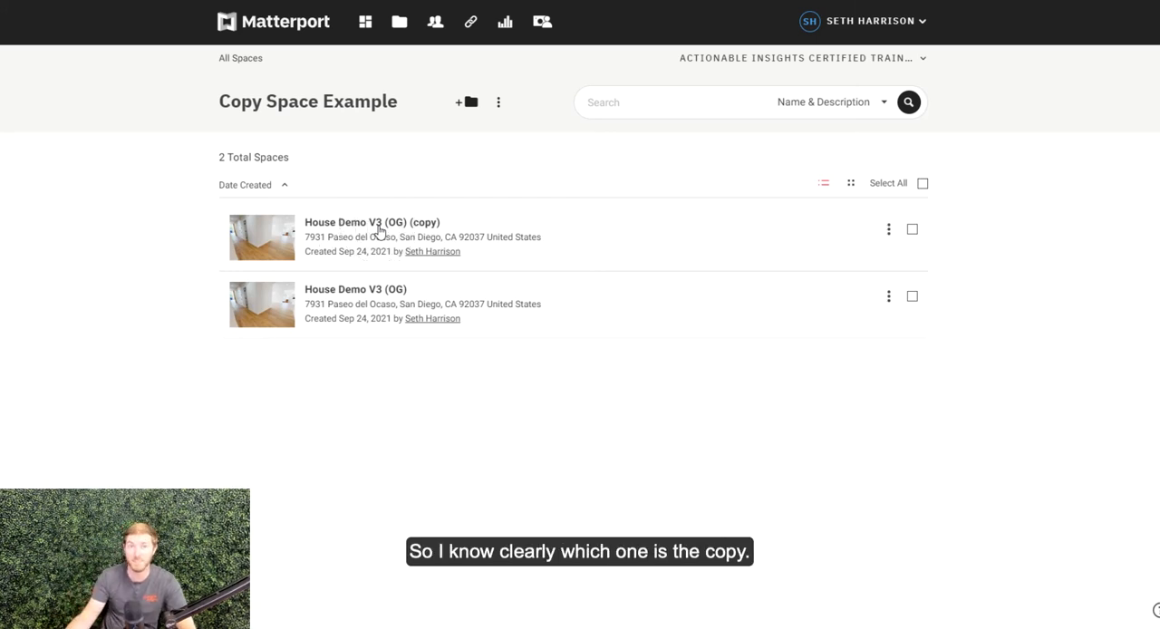
pyautogui.moveTo(385, 305)
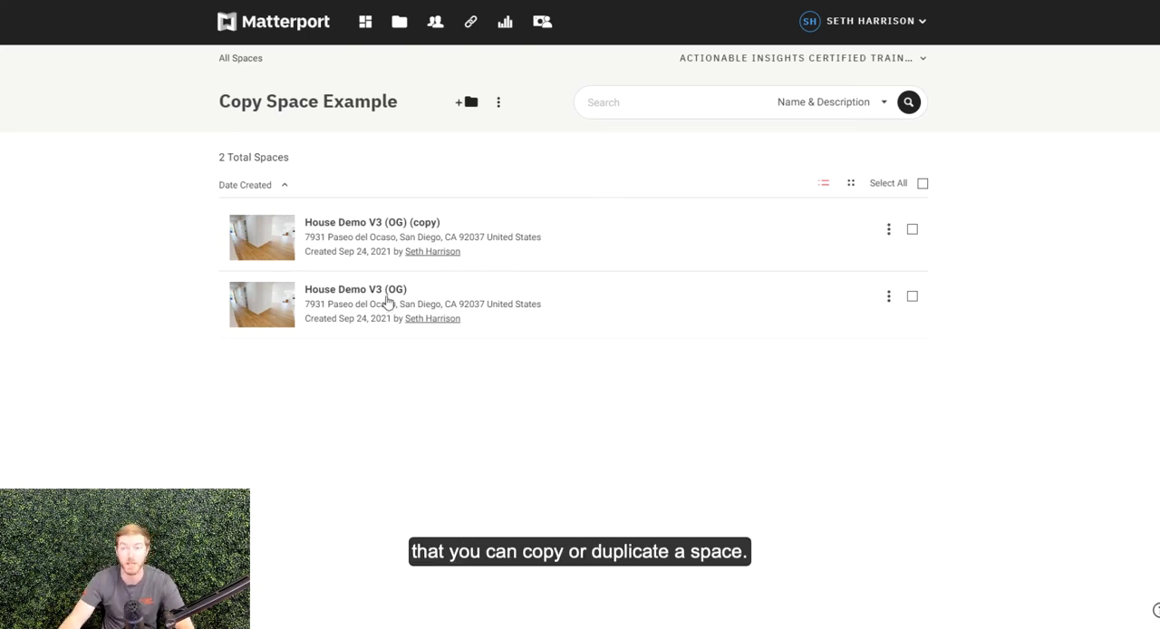
pyautogui.click(355, 291)
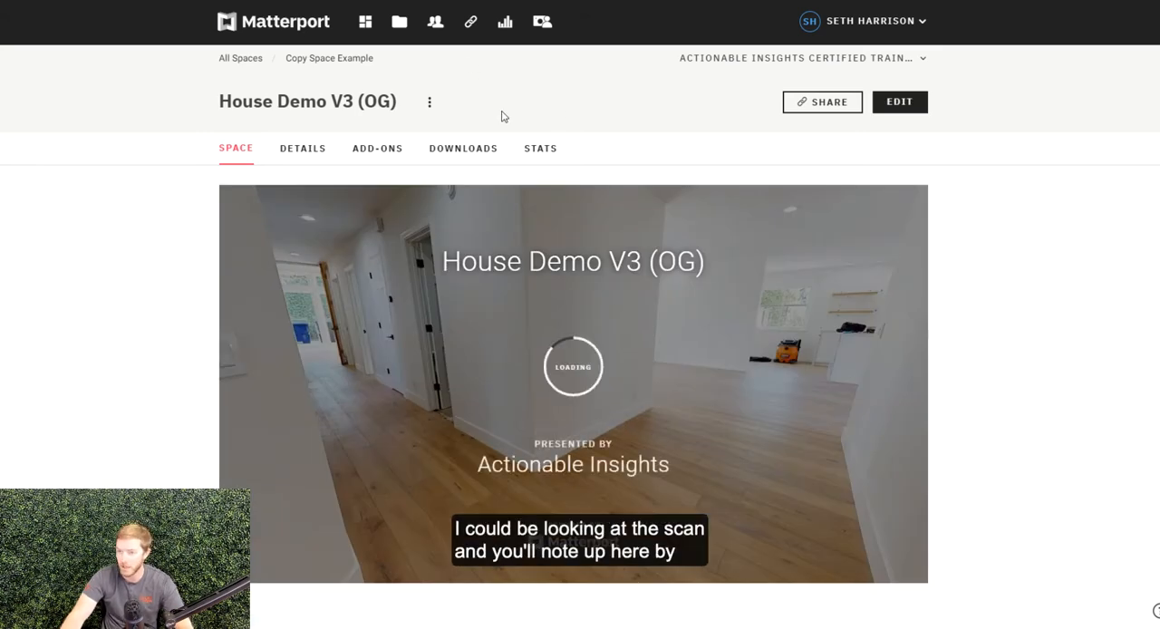
pyautogui.moveTo(430, 101)
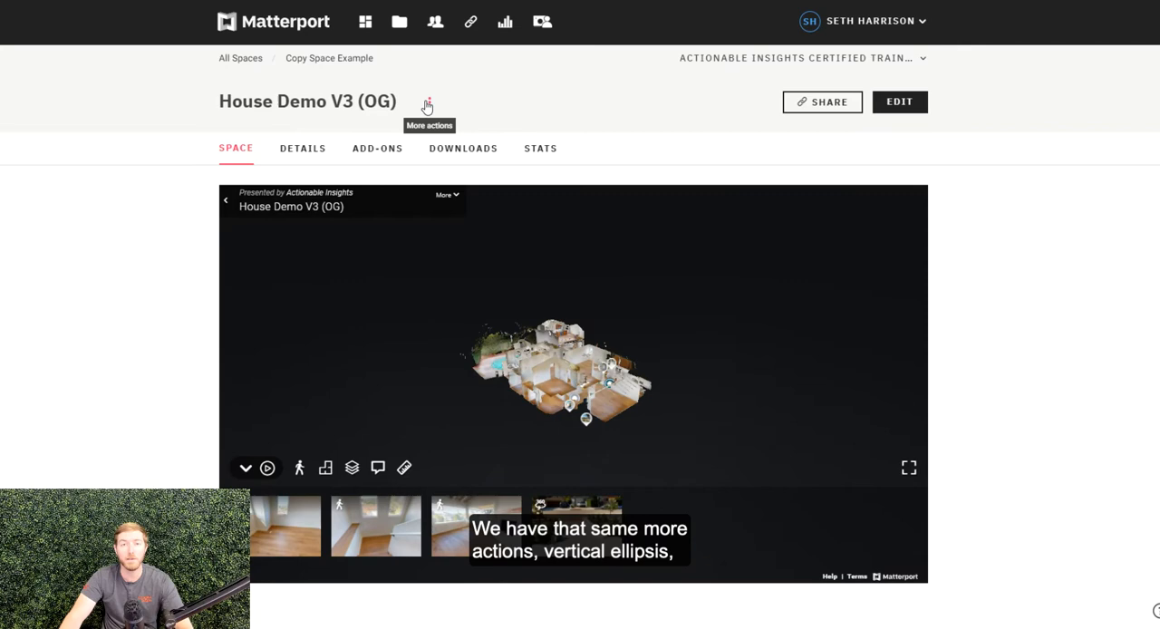
# - Make a second copy of House Demo V3 (OG) from its space page's More actions menu and confirm
pyautogui.click(428, 105)
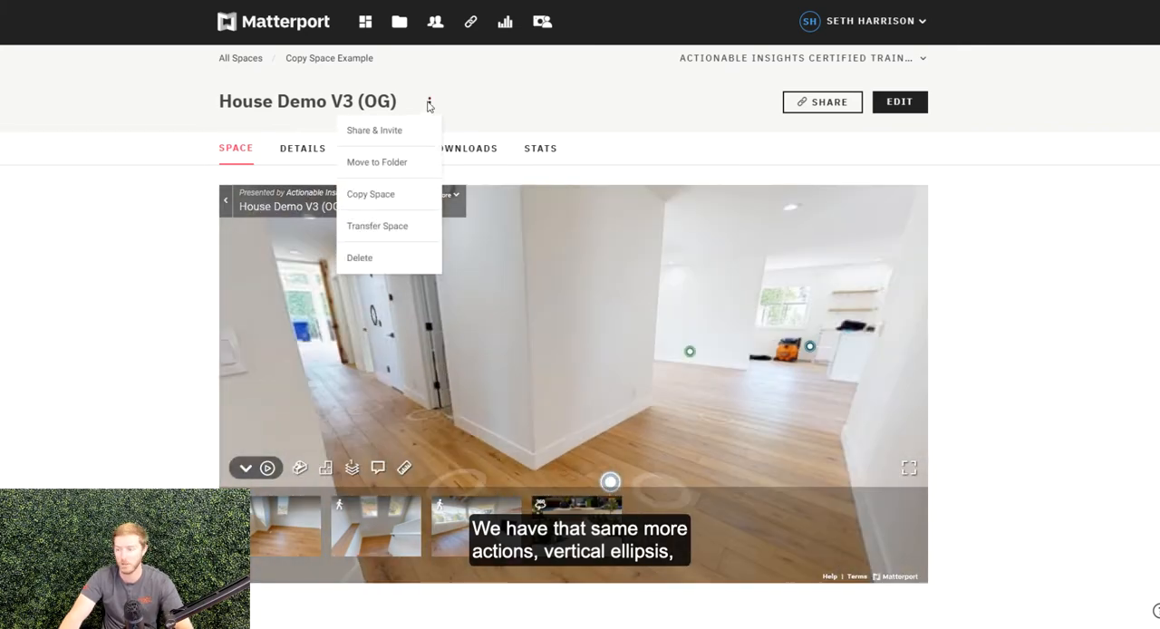
pyautogui.moveTo(413, 226)
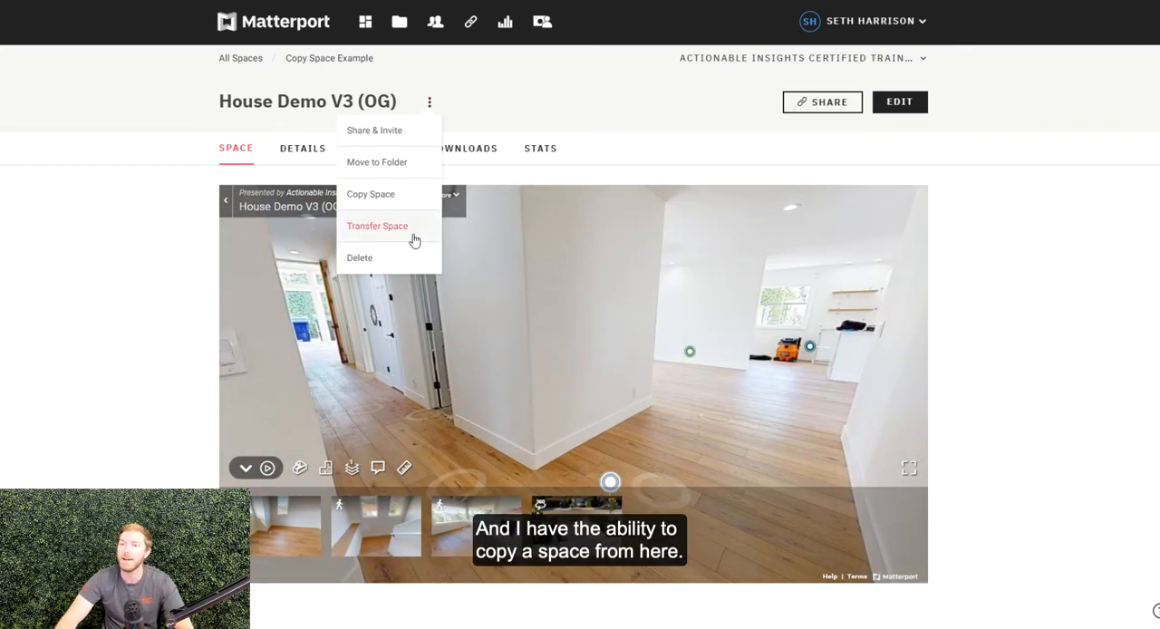
pyautogui.click(370, 194)
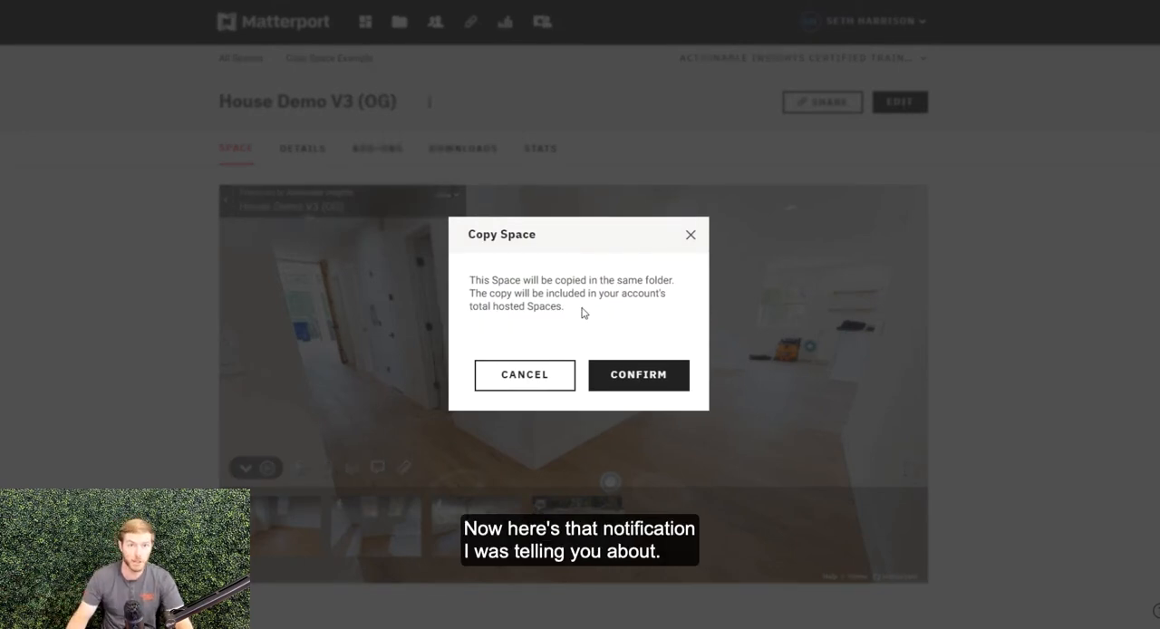
pyautogui.moveTo(620, 319)
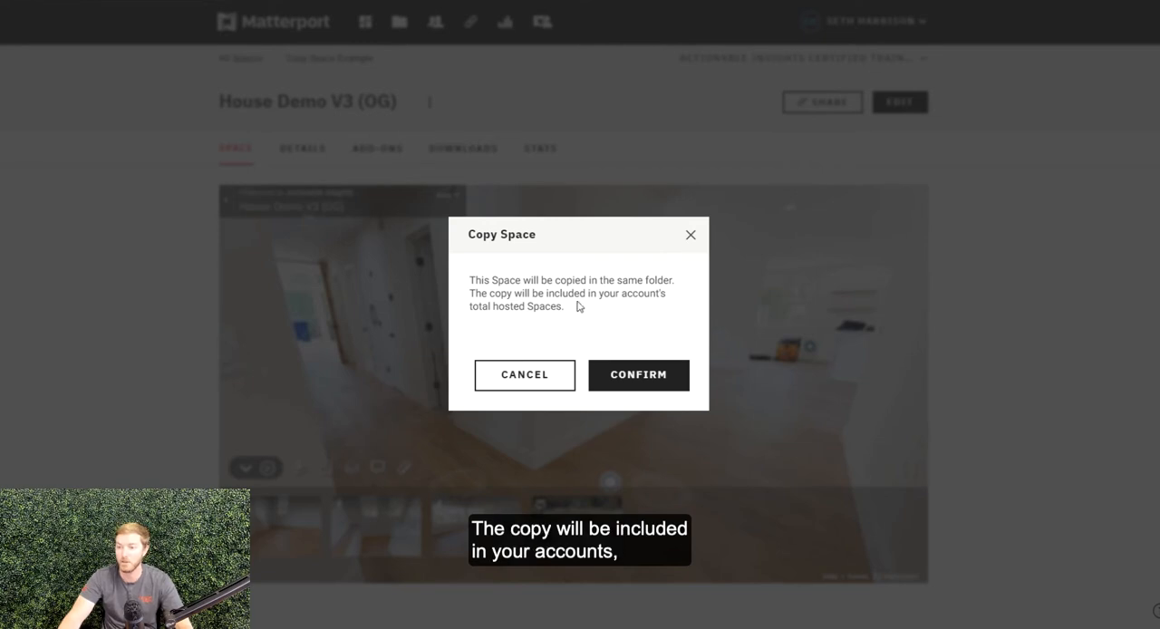
pyautogui.moveTo(638, 375)
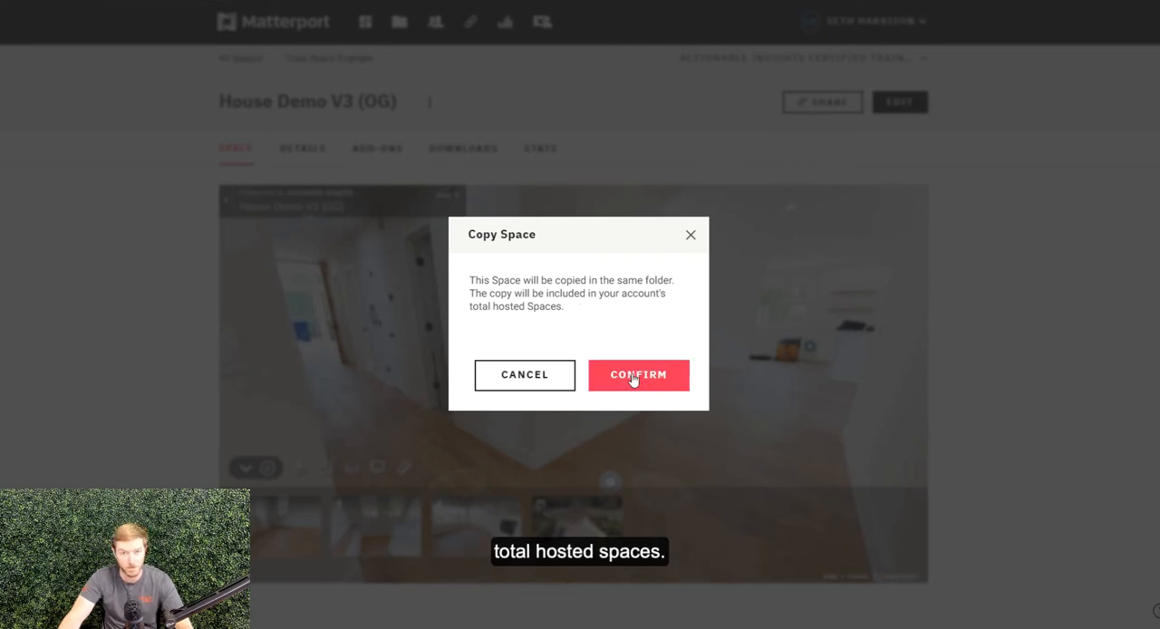
pyautogui.click(638, 374)
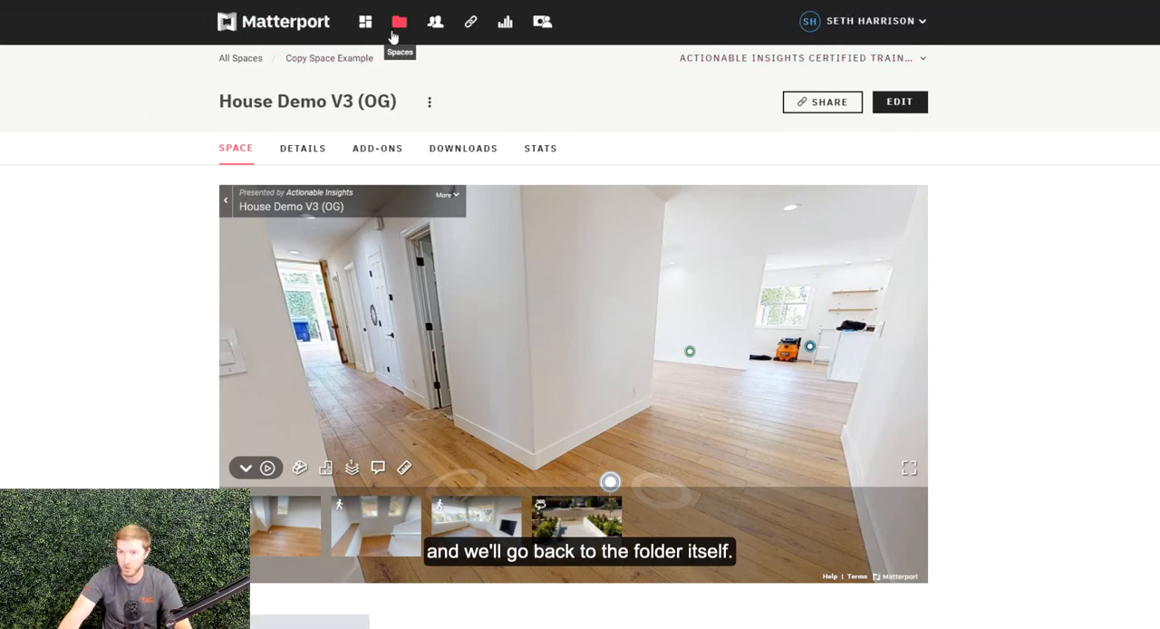
# - Return to the Copy Space Example folder now listing the original and two copies
pyautogui.click(330, 58)
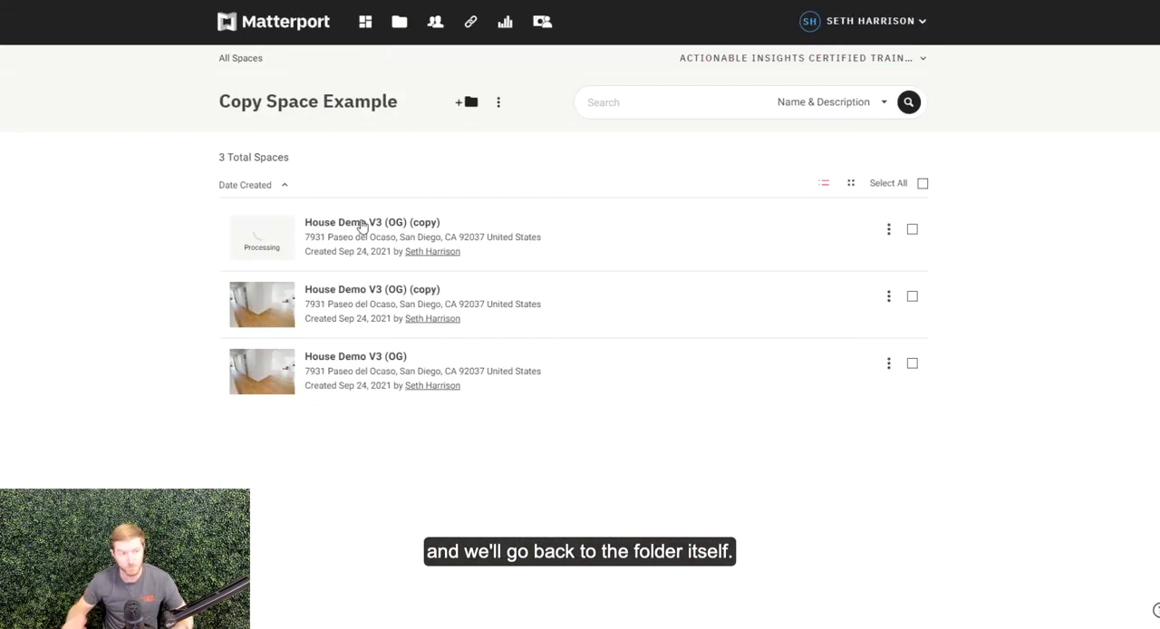